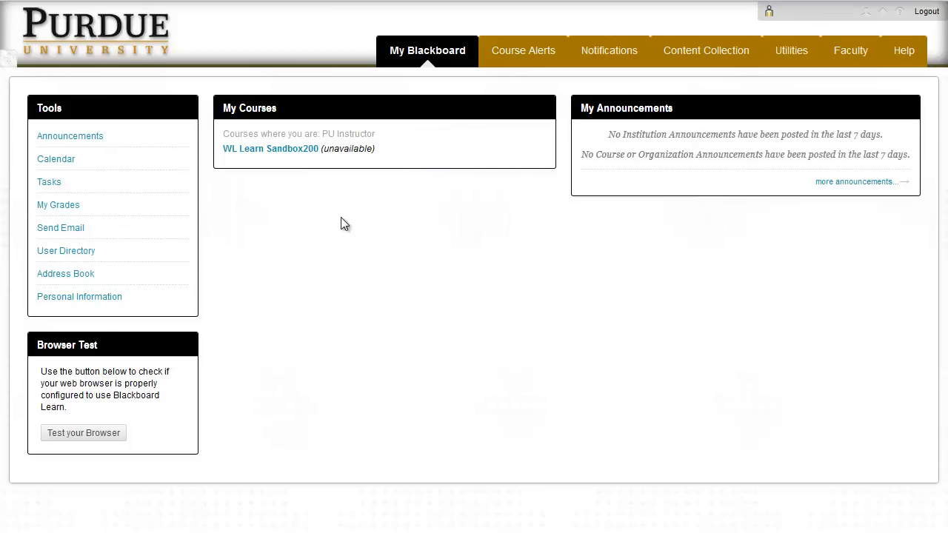
{"action": "mouse_move", "coordinate": [303, 148]}
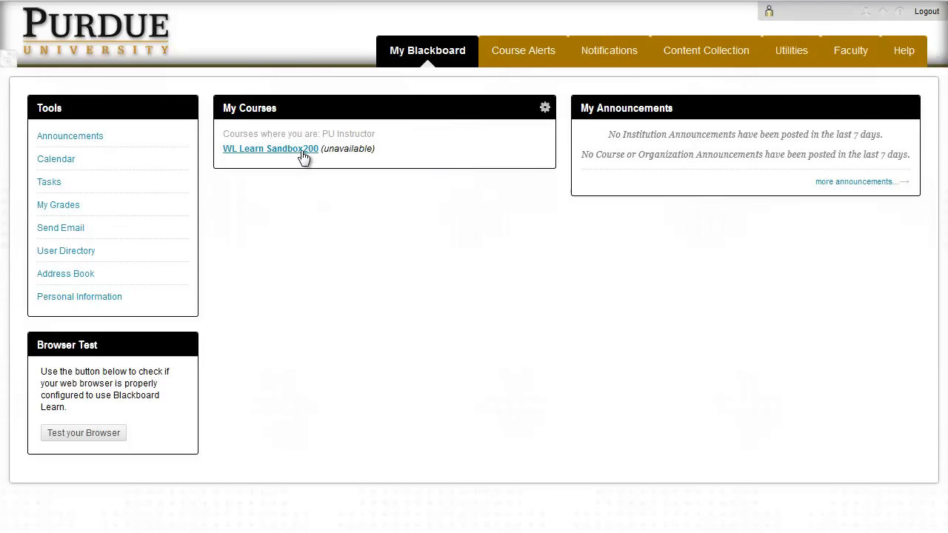
Step: Enter the WL Learn Sandbox200 course and expand Customization in its Control Panel
{"action": "left_click", "coordinate": [270, 148]}
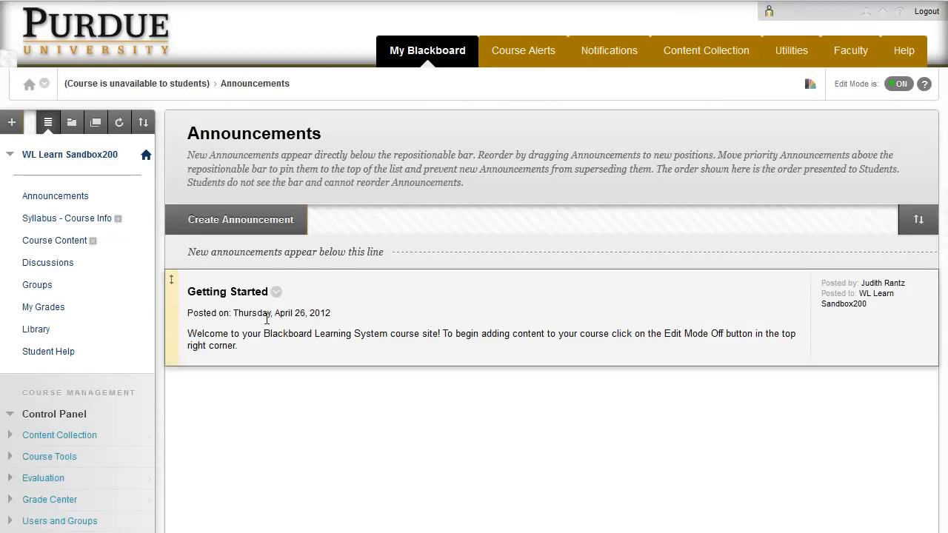
{"action": "scroll", "scroll_direction": "down", "scroll_amount": 3}
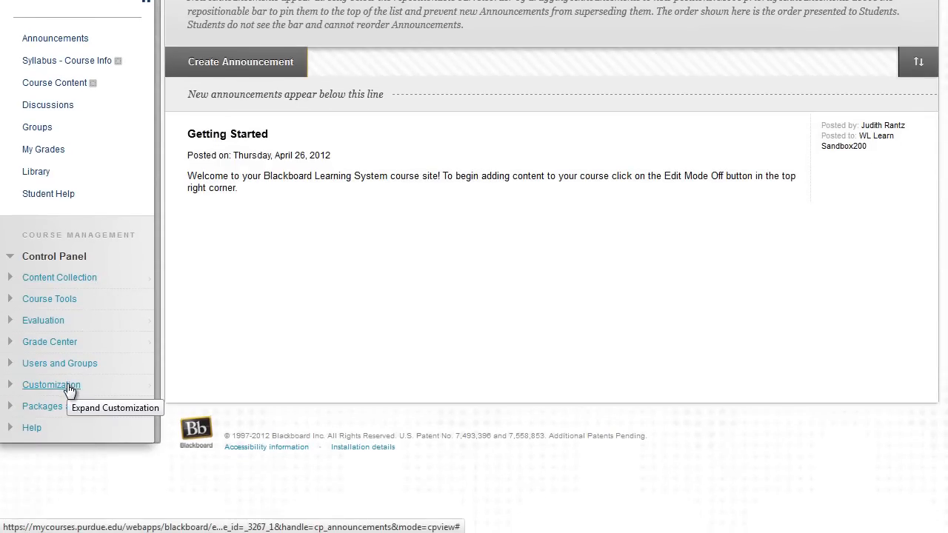
{"action": "left_click", "coordinate": [51, 385]}
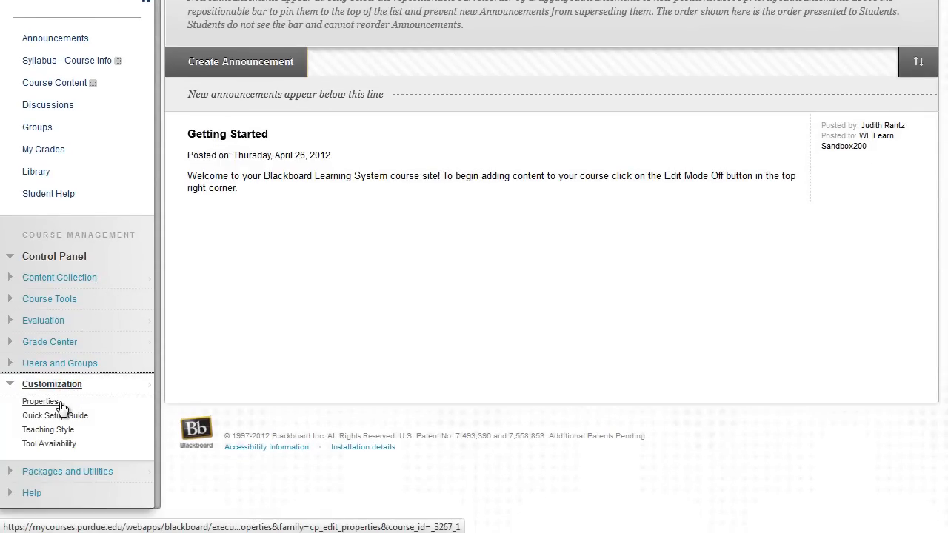
Step: In course Properties, set Make Course Available to Yes and submit the change
{"action": "left_click", "coordinate": [40, 401]}
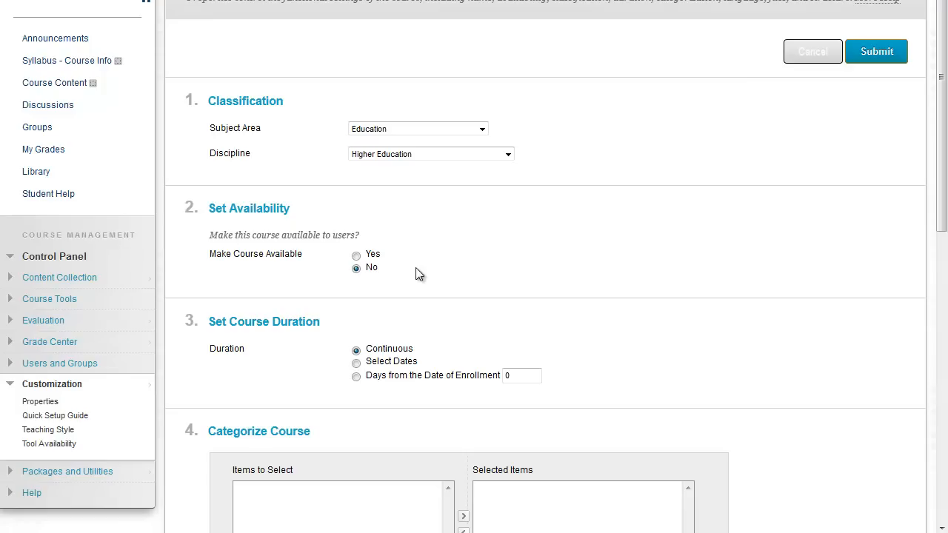
{"action": "left_click", "coordinate": [355, 254]}
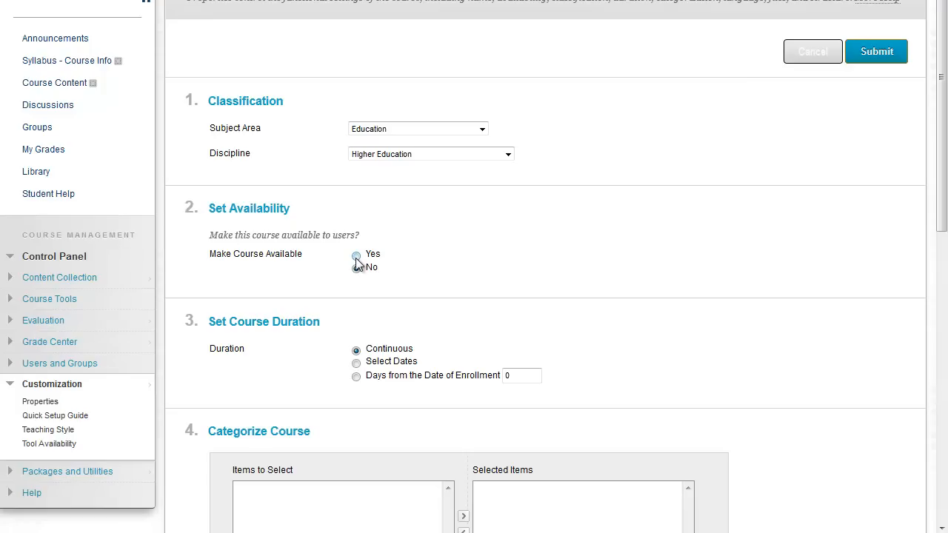
{"action": "left_click", "coordinate": [356, 254]}
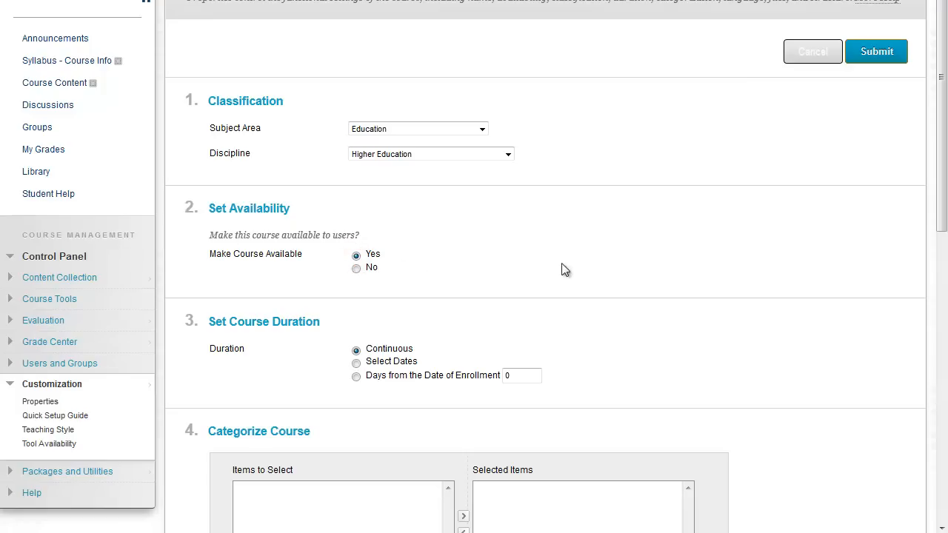
{"action": "left_click", "coordinate": [876, 50]}
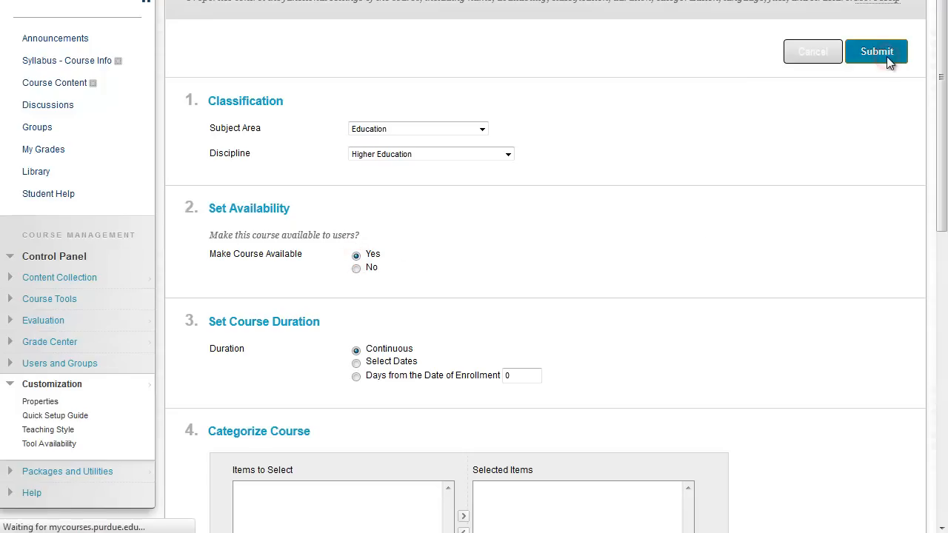
{"action": "left_click", "coordinate": [877, 50]}
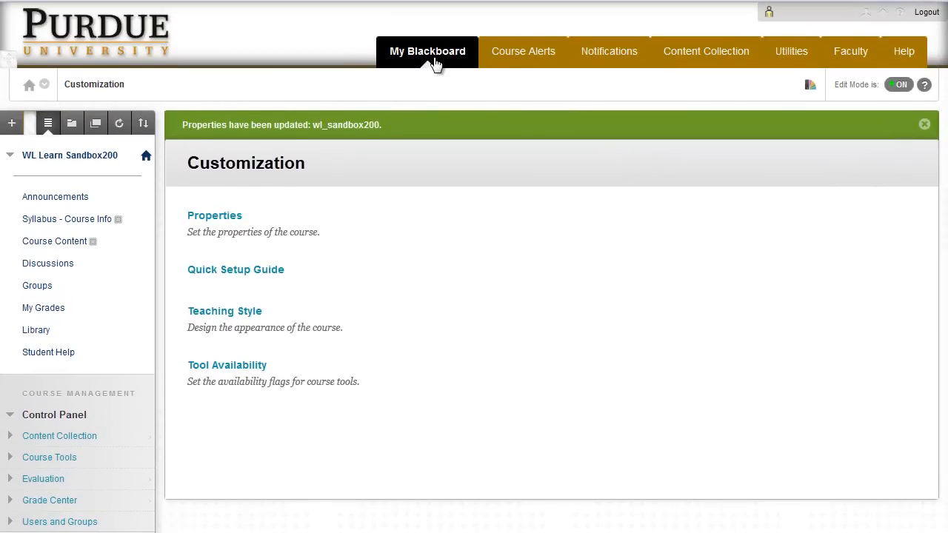
Step: Return to the My Blackboard home page, where the course no longer shows as unavailable
{"action": "left_click", "coordinate": [426, 50]}
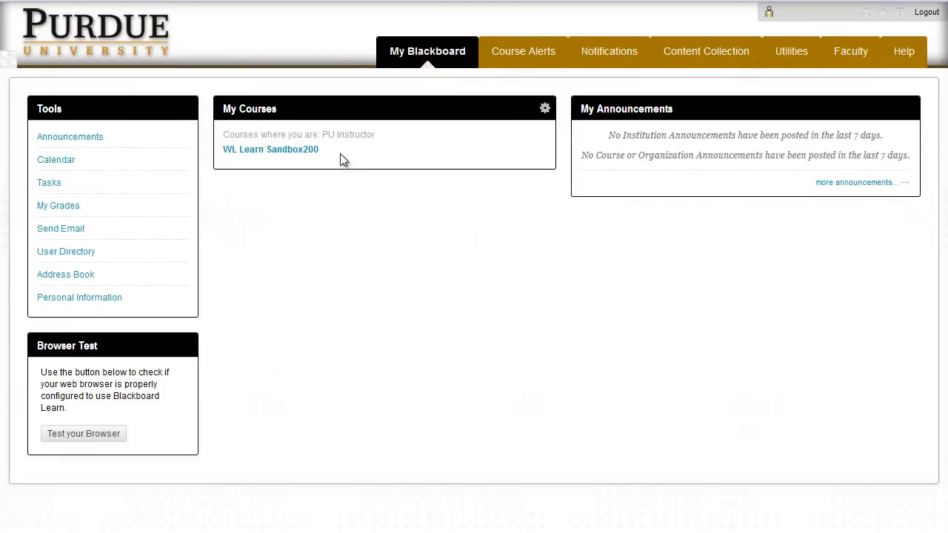
{"action": "mouse_move", "coordinate": [414, 166]}
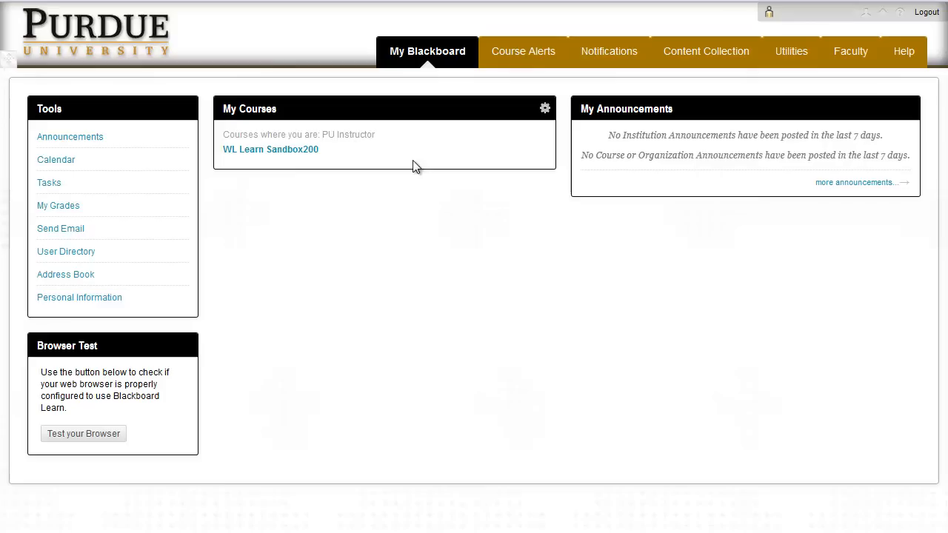